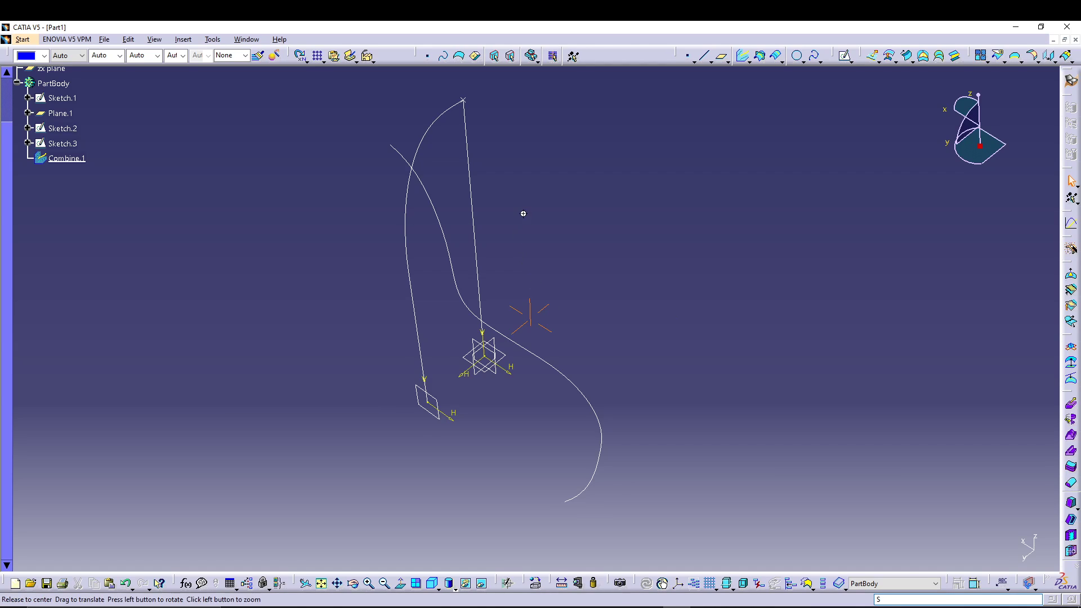
# - Shift the 3D view of the wireframe geometry slightly before starting the plane
pyautogui.moveTo(524, 214); pyautogui.dragTo(543, 210)
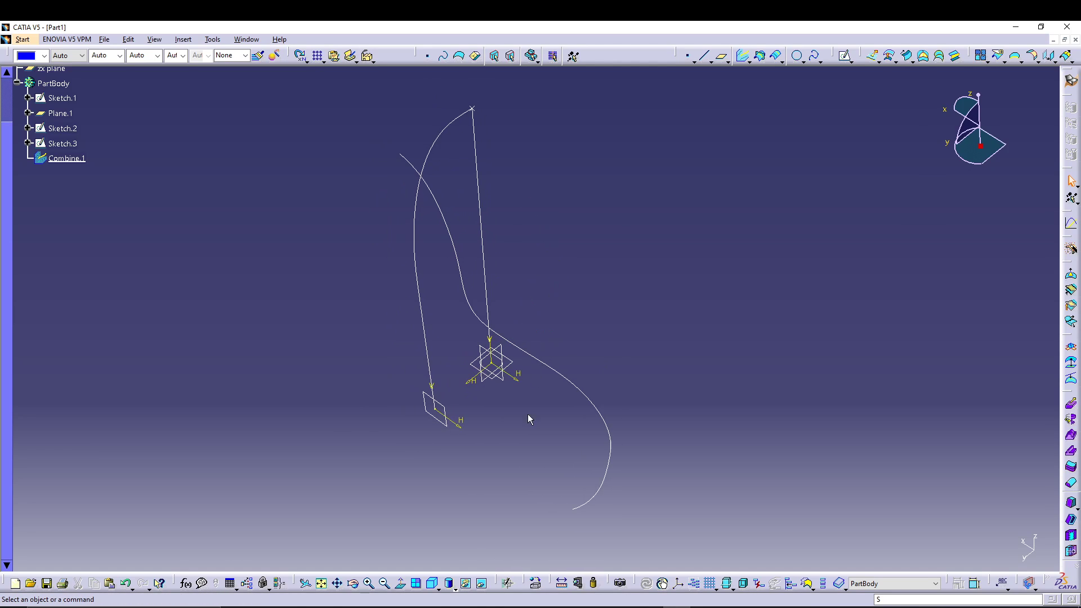
pyautogui.moveTo(157, 337)
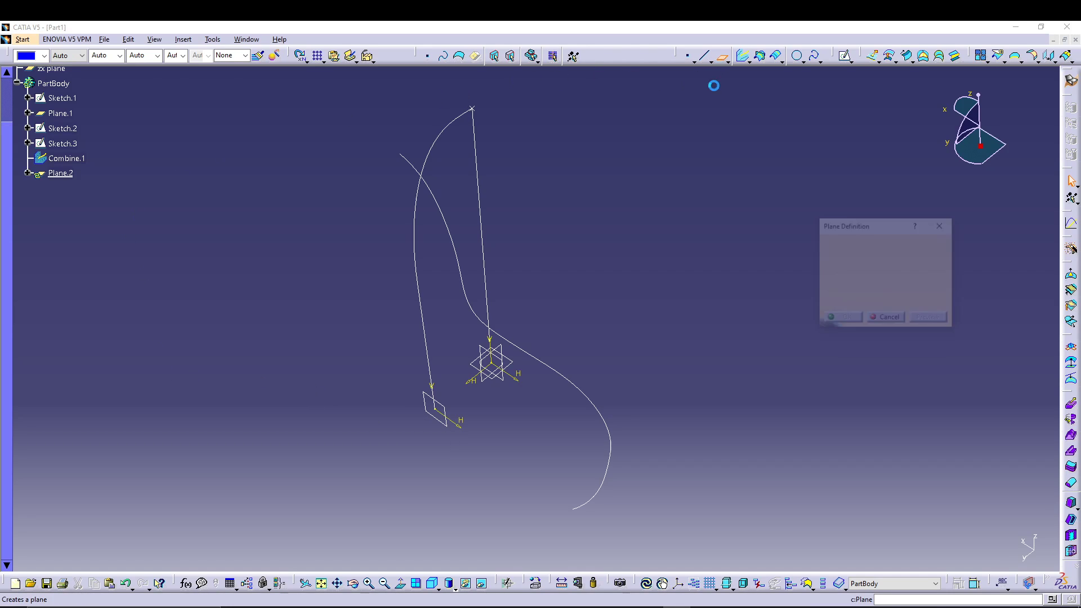
# - Create Plane.2 as an offset plane 150mm from the zx plane
pyautogui.click(48, 69)
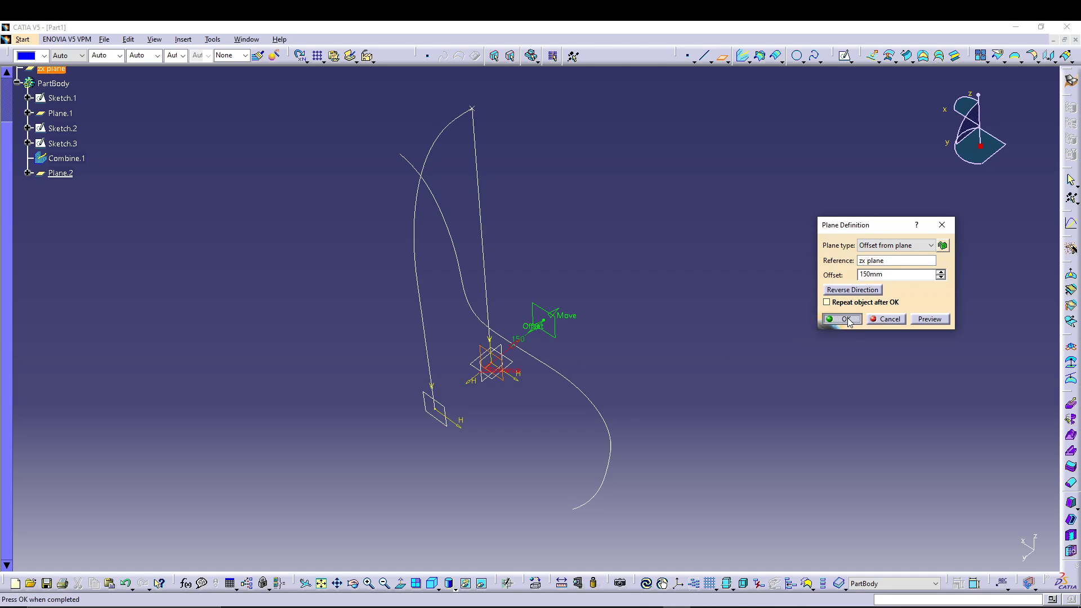
pyautogui.click(840, 319)
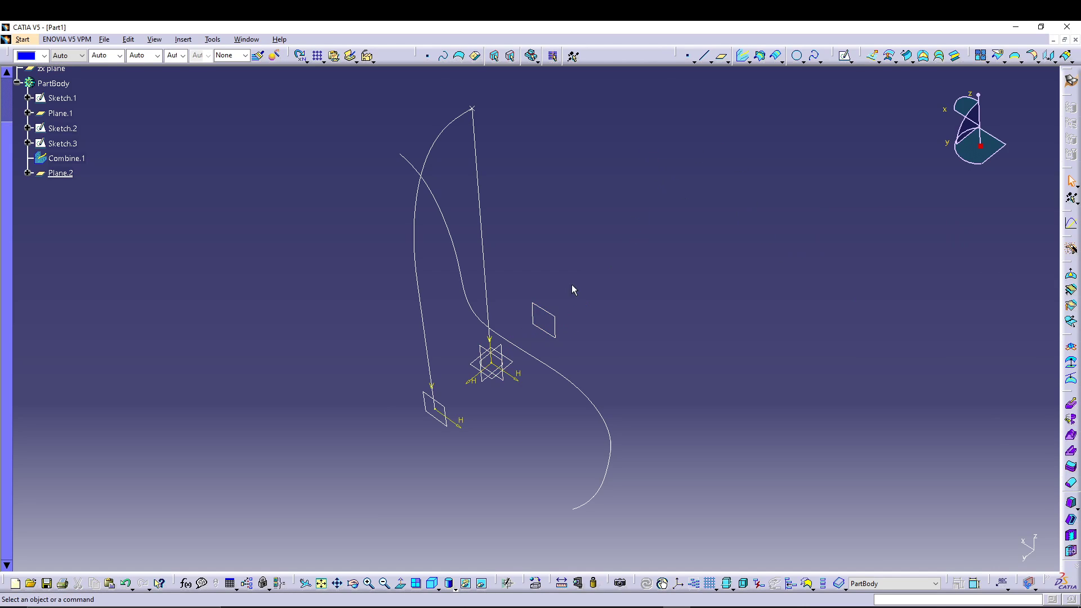
# - Start Sketch.4 on Plane.1, entering the Sketcher with no geometry drawn
pyautogui.click(60, 172)
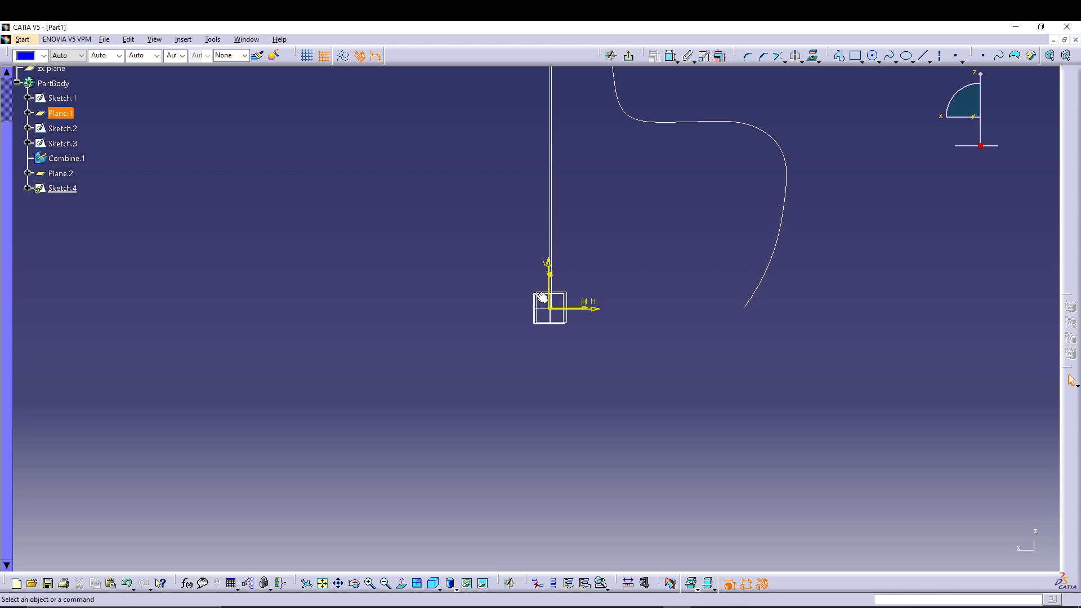
pyautogui.click(682, 210)
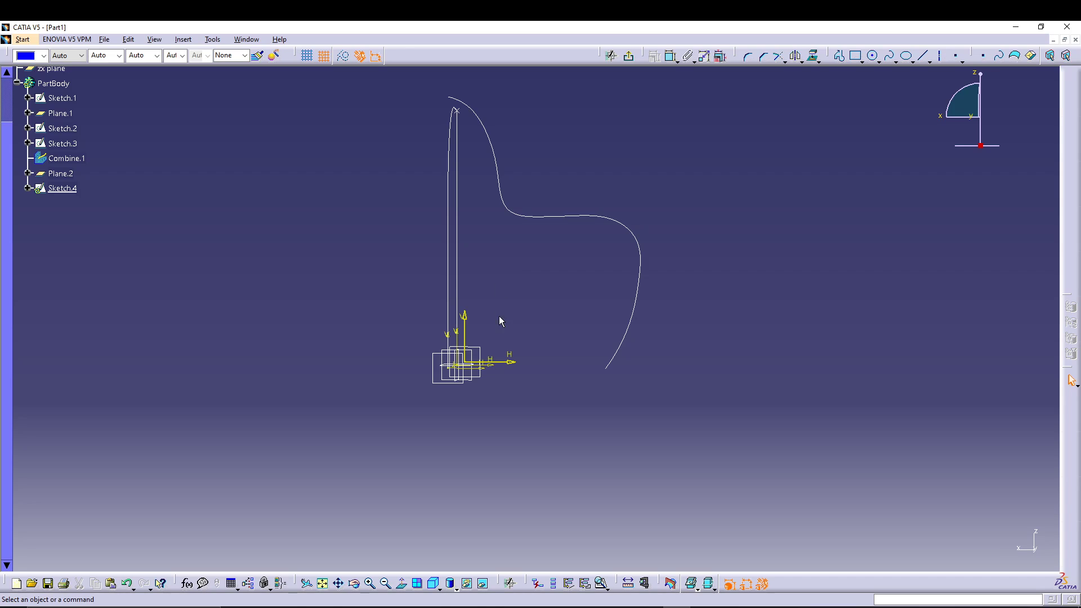
pyautogui.moveTo(527, 348)
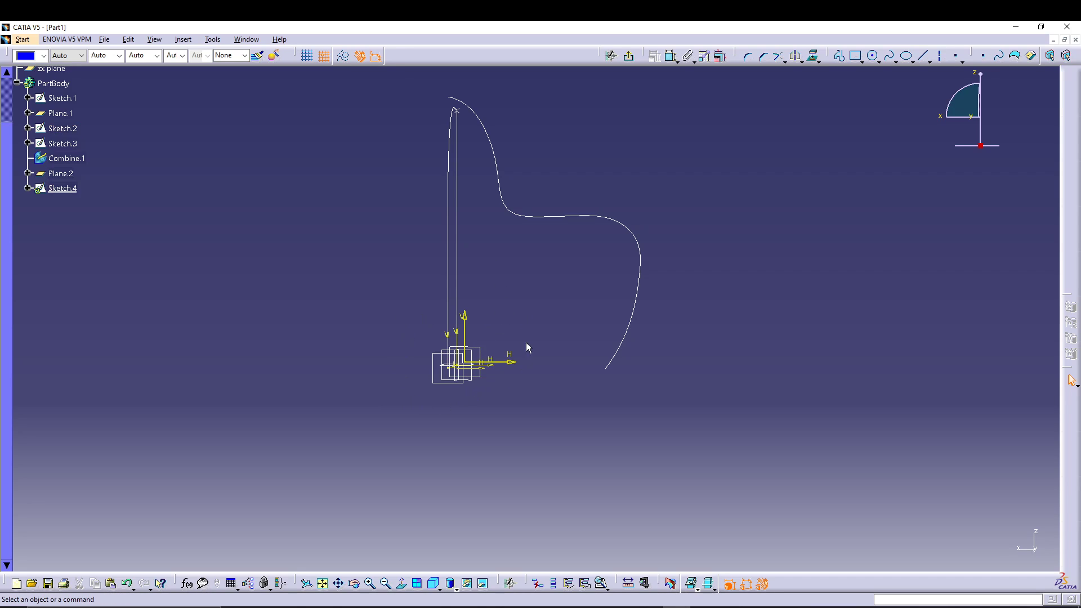
pyautogui.moveTo(421, 432)
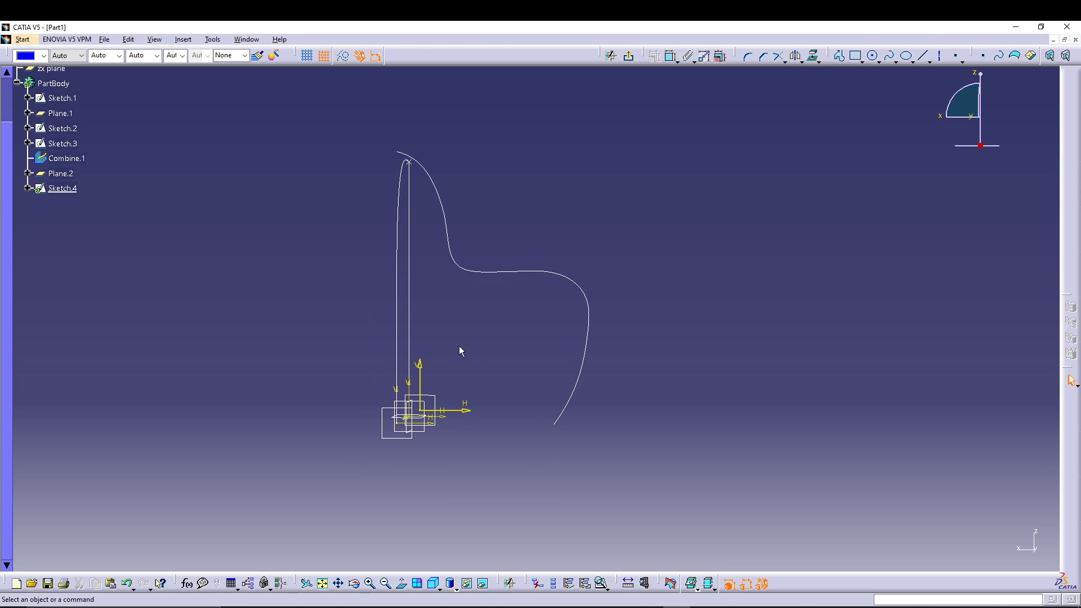
pyautogui.moveTo(581, 416)
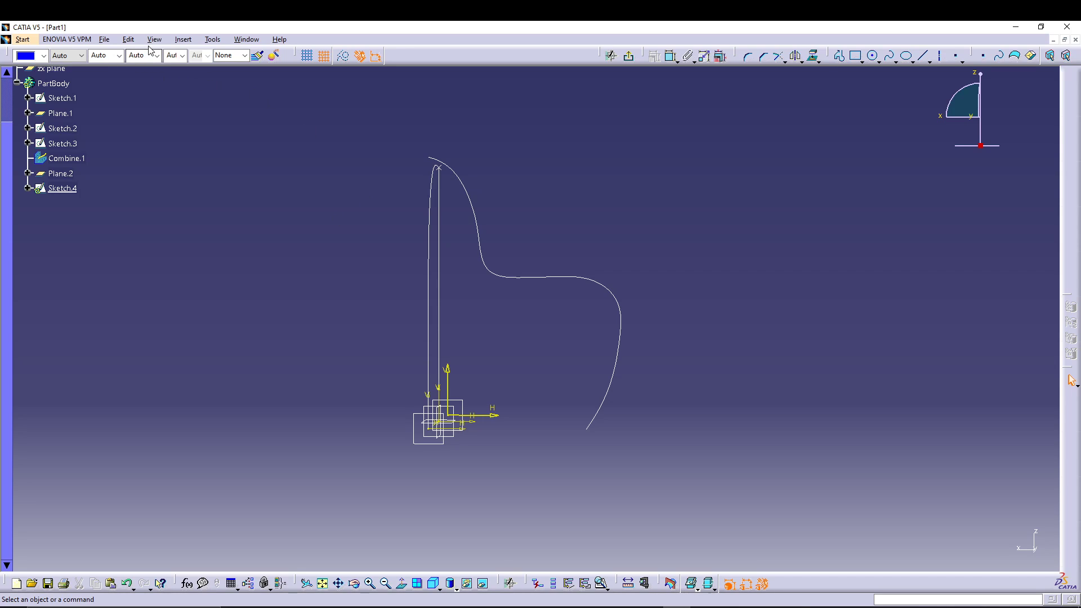
# - Change the Render Style from perspective to Parallel projection
pyautogui.click(154, 38)
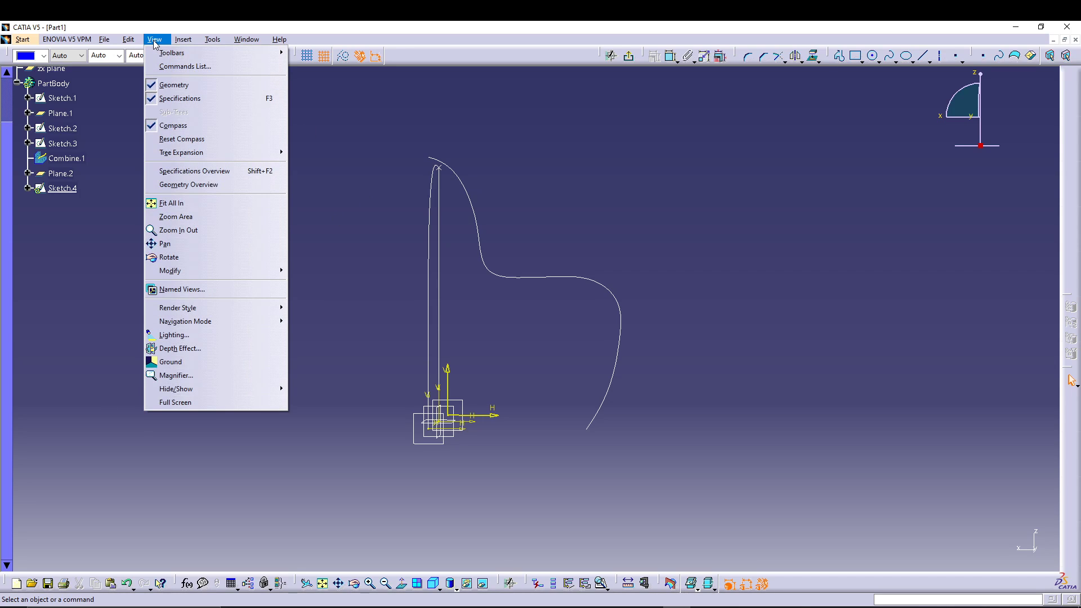
pyautogui.moveTo(176, 217)
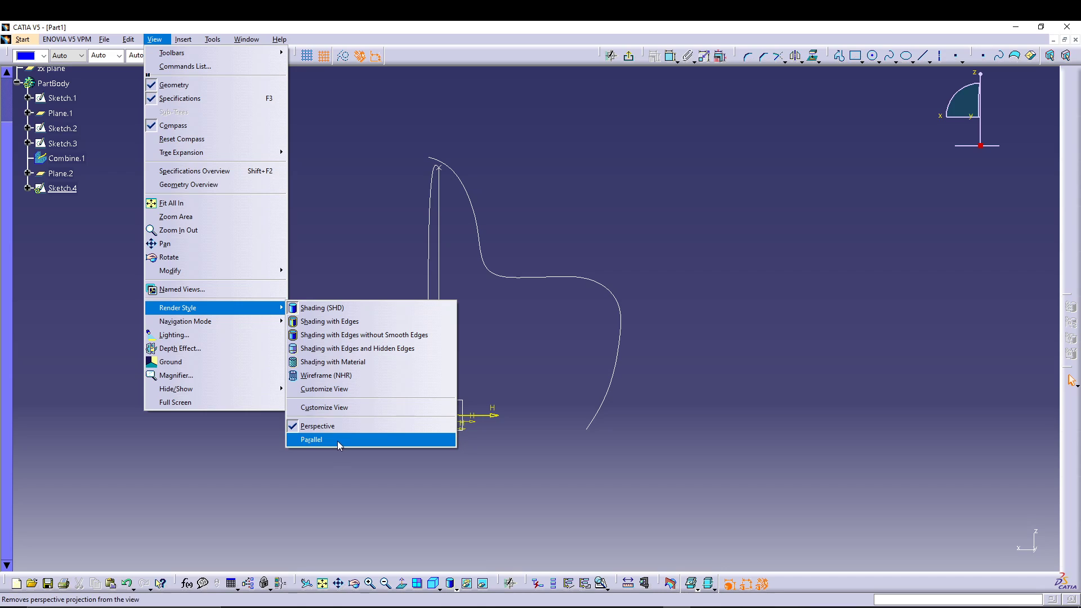
pyautogui.moveTo(321, 441)
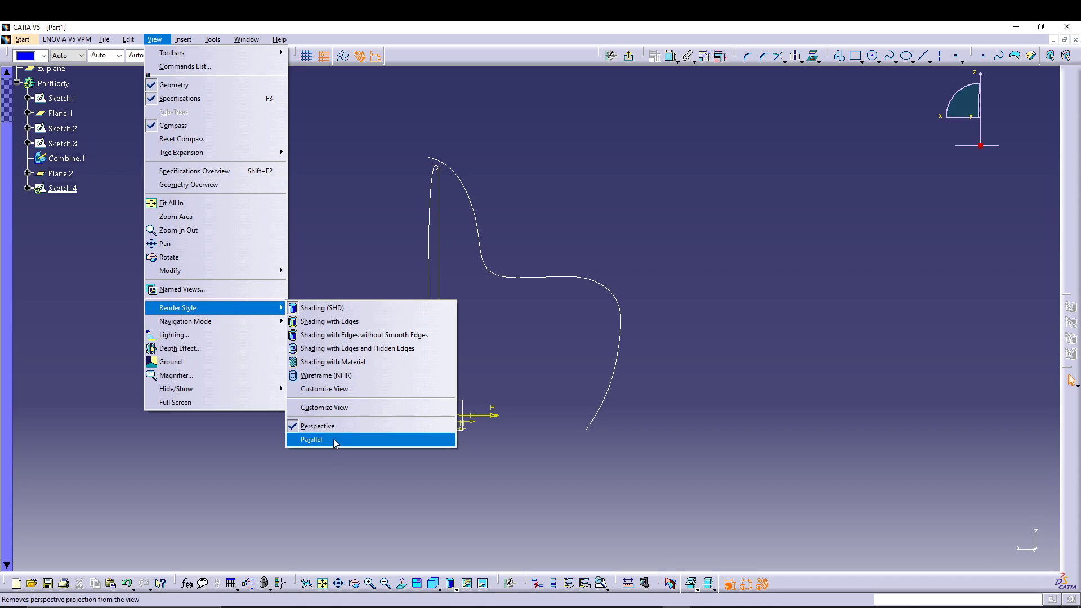
pyautogui.moveTo(327, 449)
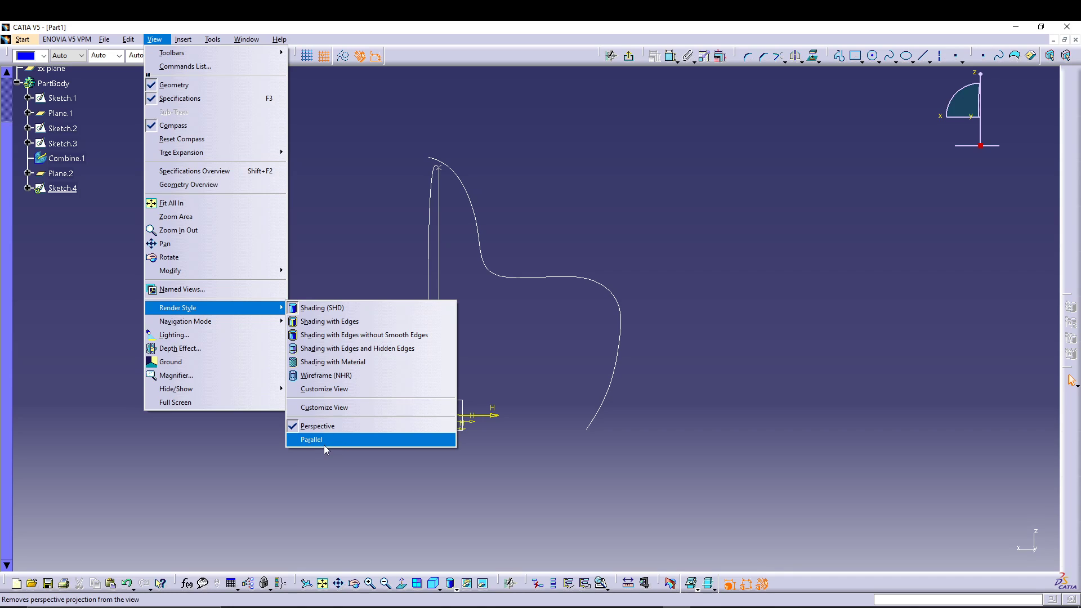
pyautogui.click(311, 439)
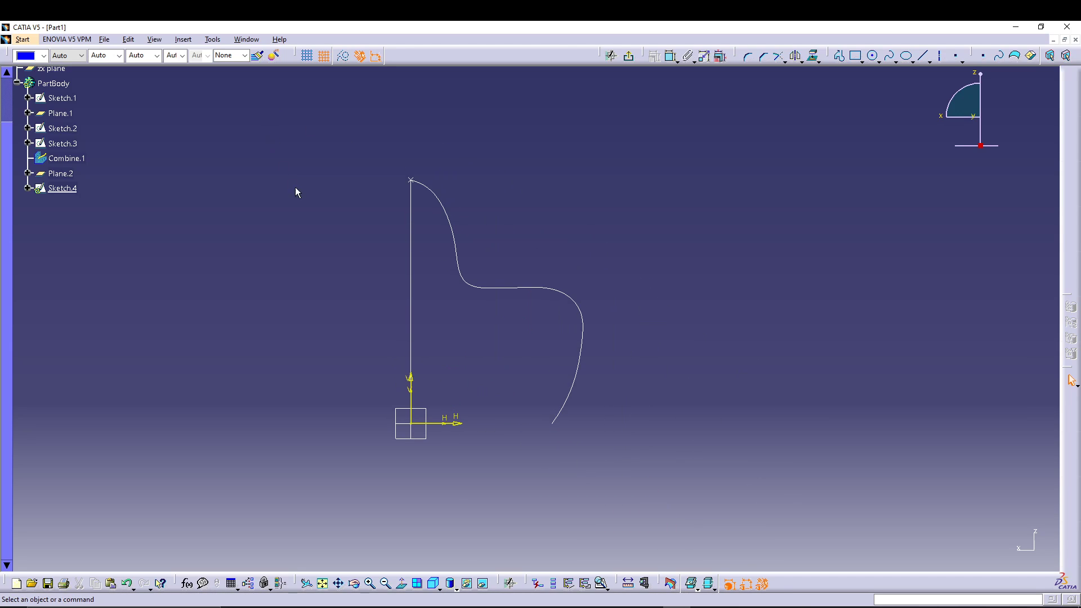
pyautogui.moveTo(362, 211)
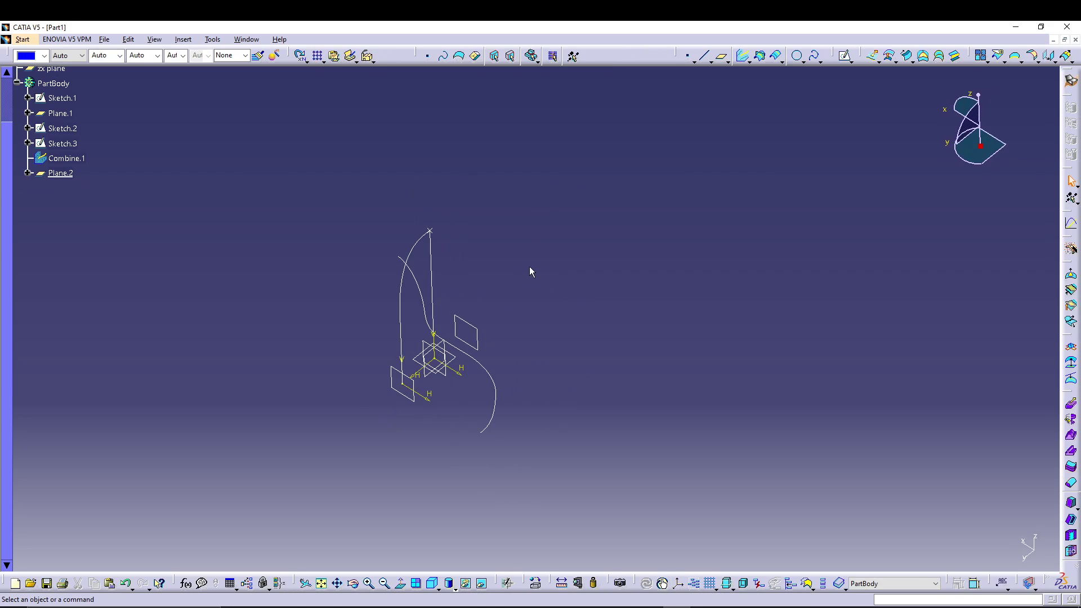
pyautogui.moveTo(486, 335)
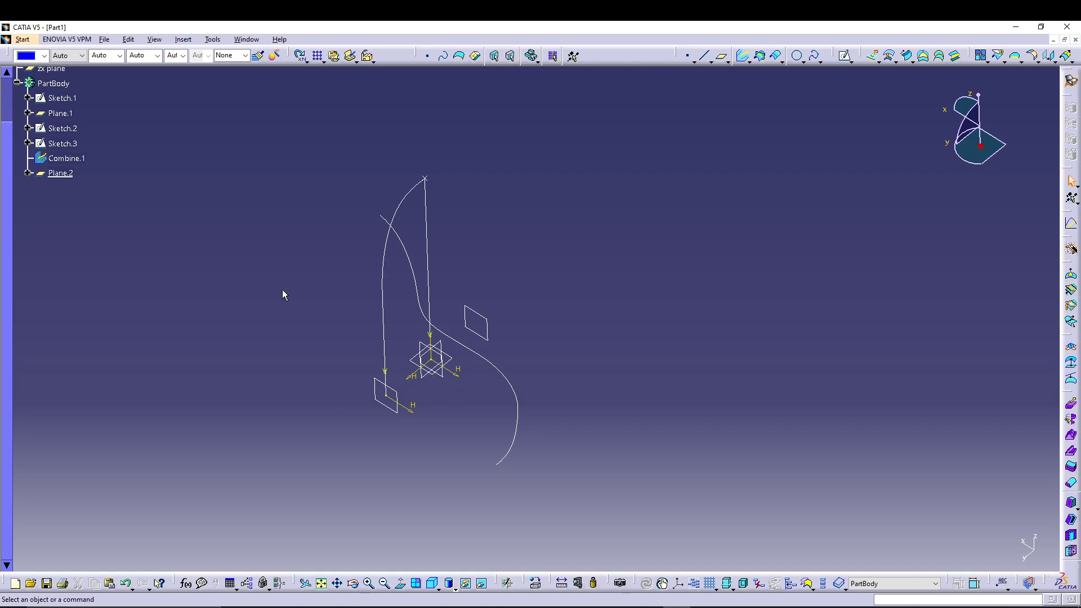
# - Verify in the Render Style menu that Parallel projection remains selected
pyautogui.click(154, 39)
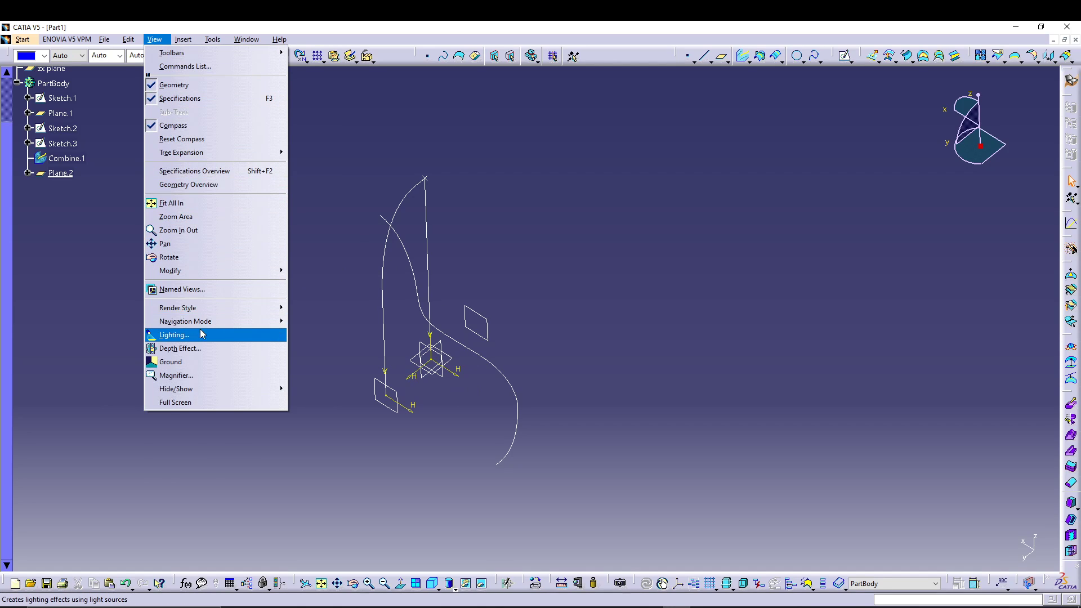
pyautogui.moveTo(177, 308)
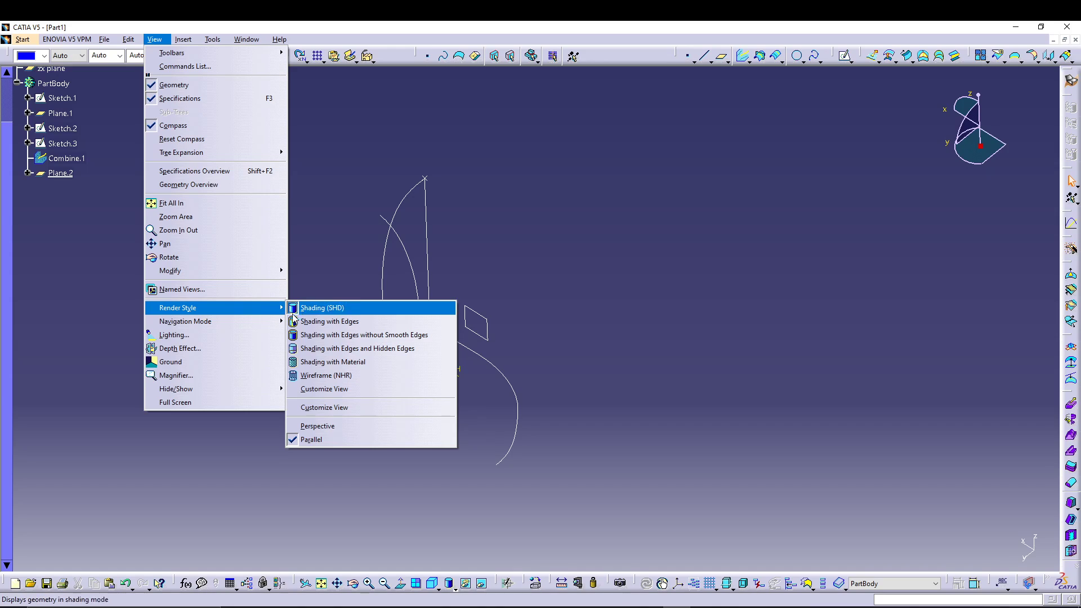
pyautogui.moveTo(336, 210)
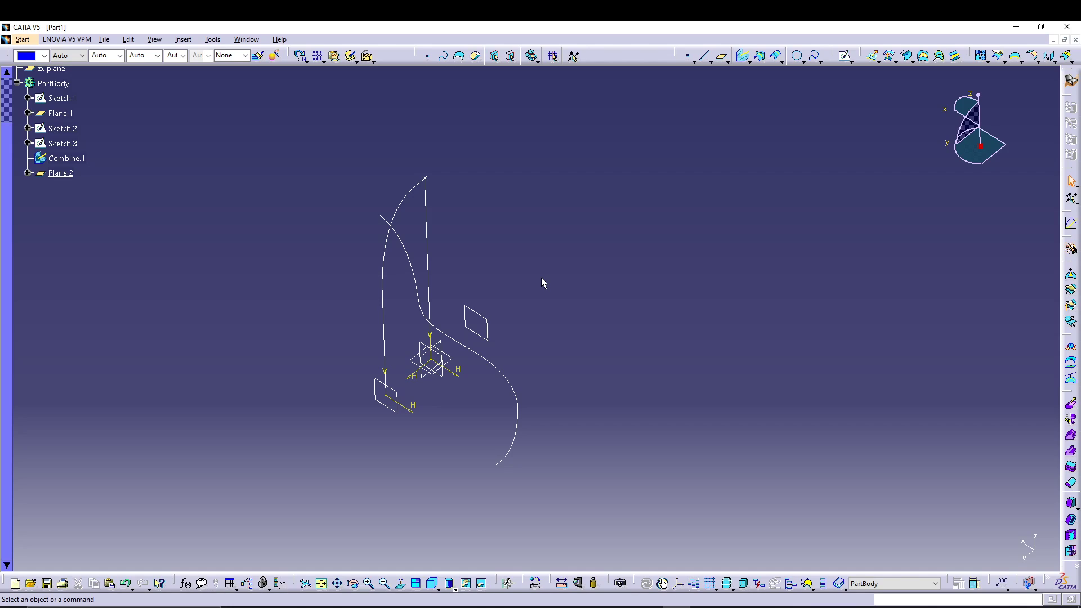
pyautogui.moveTo(538, 351)
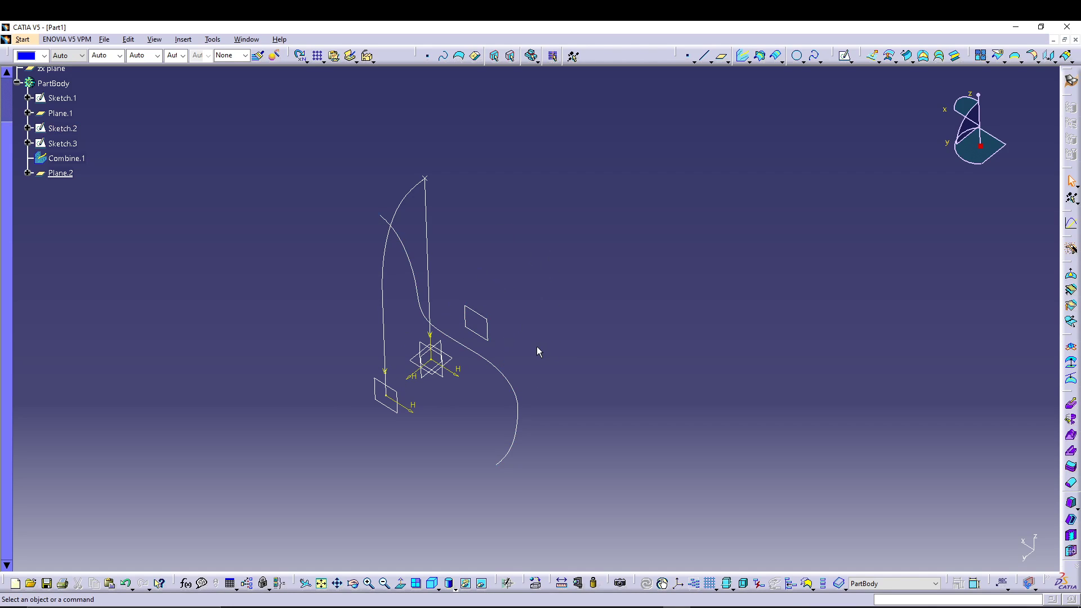
pyautogui.moveTo(552, 286)
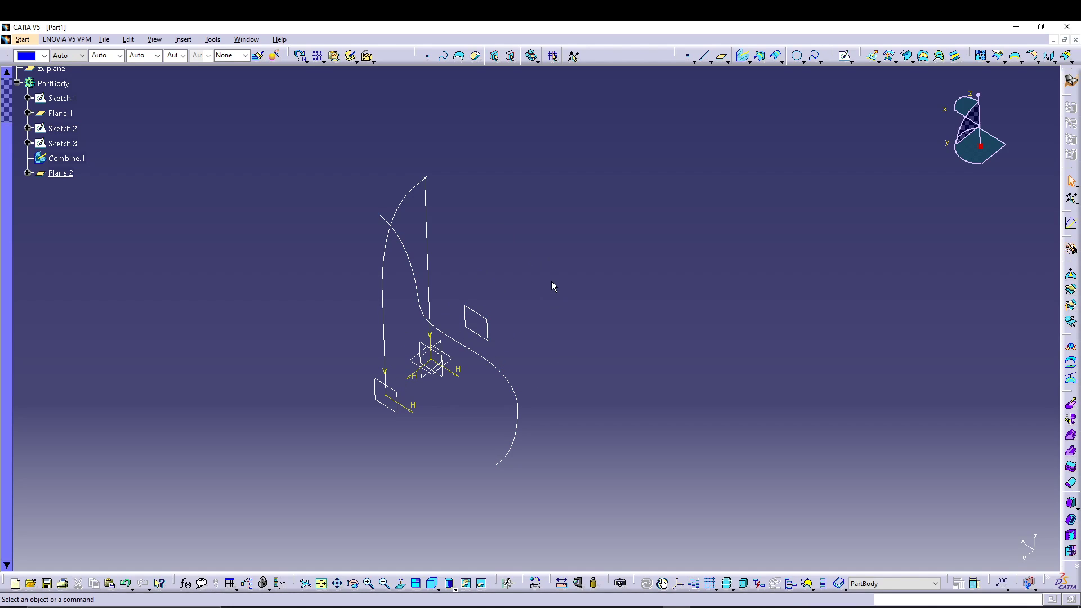